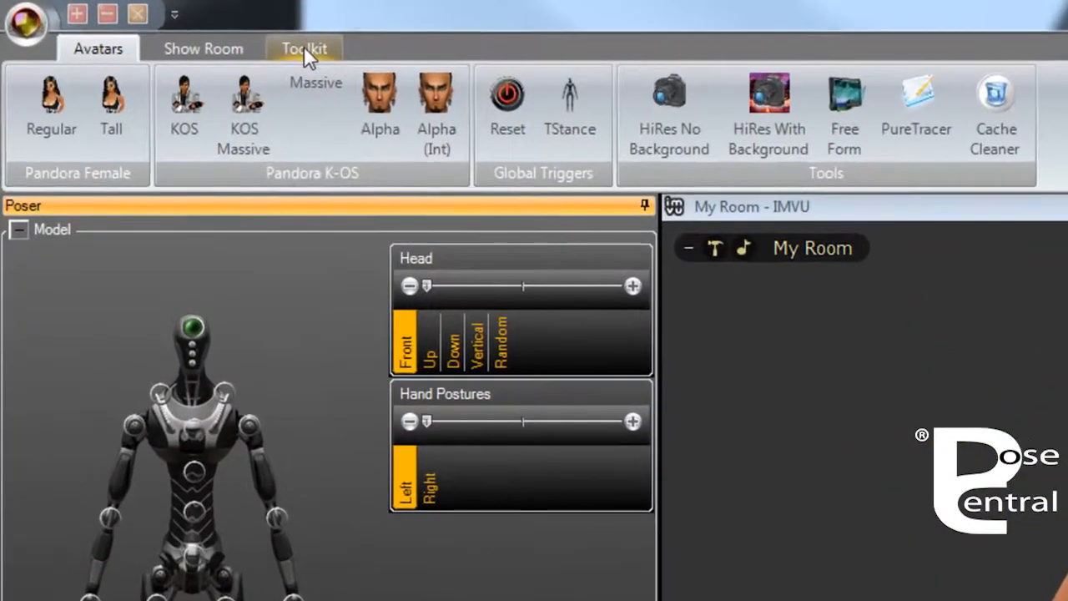
Show the Pandora Toolkits and Body Kits Female groups from the Toolkit ribbon.
{"action": "left_click", "coordinate": [303, 47]}
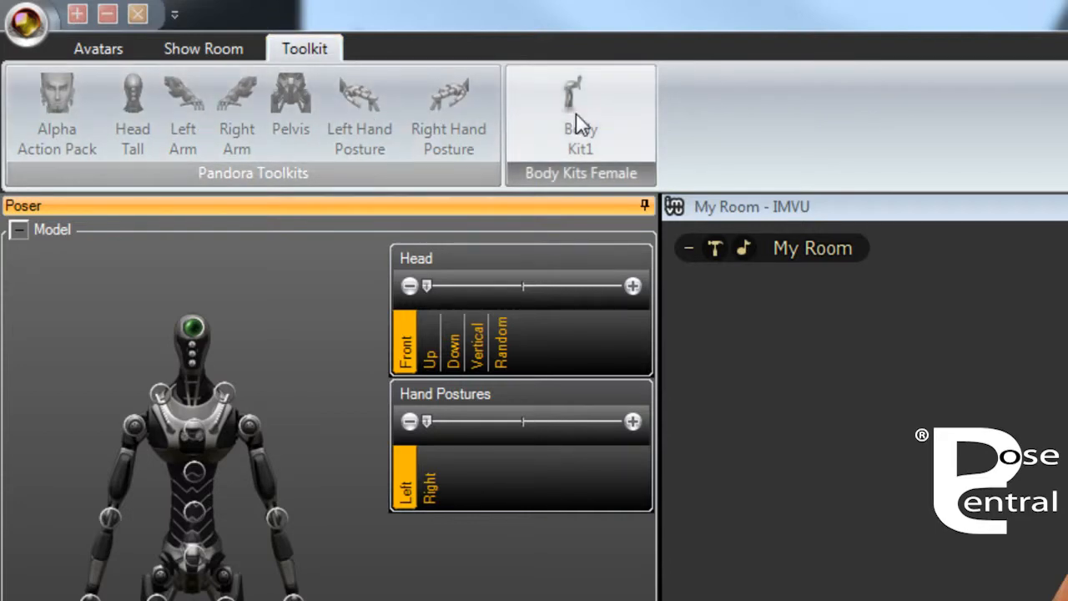
{"action": "mouse_move", "coordinate": [764, 351]}
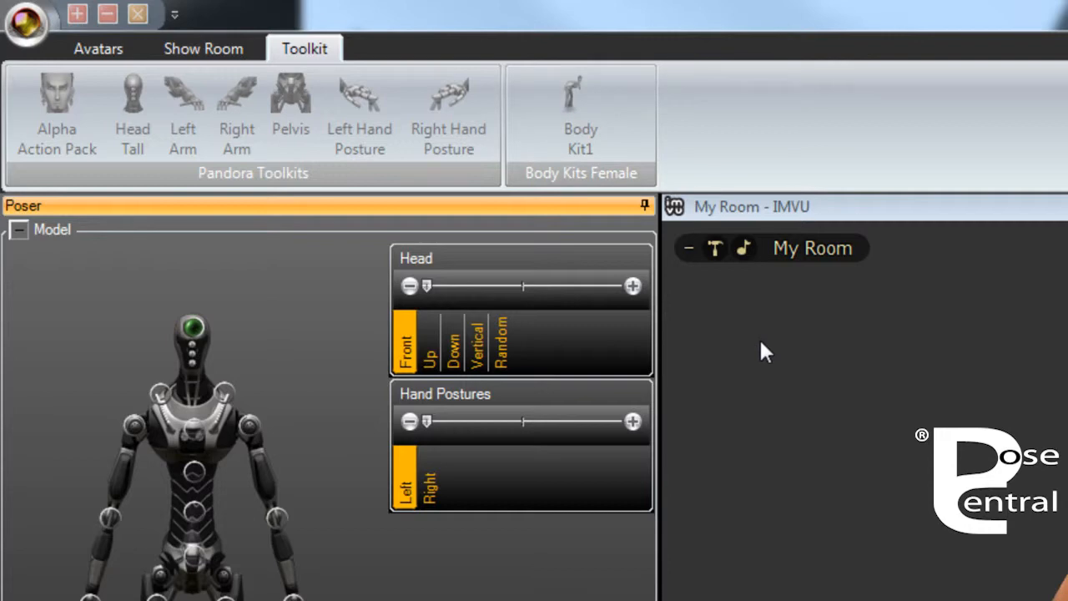
{"action": "mouse_move", "coordinate": [848, 359]}
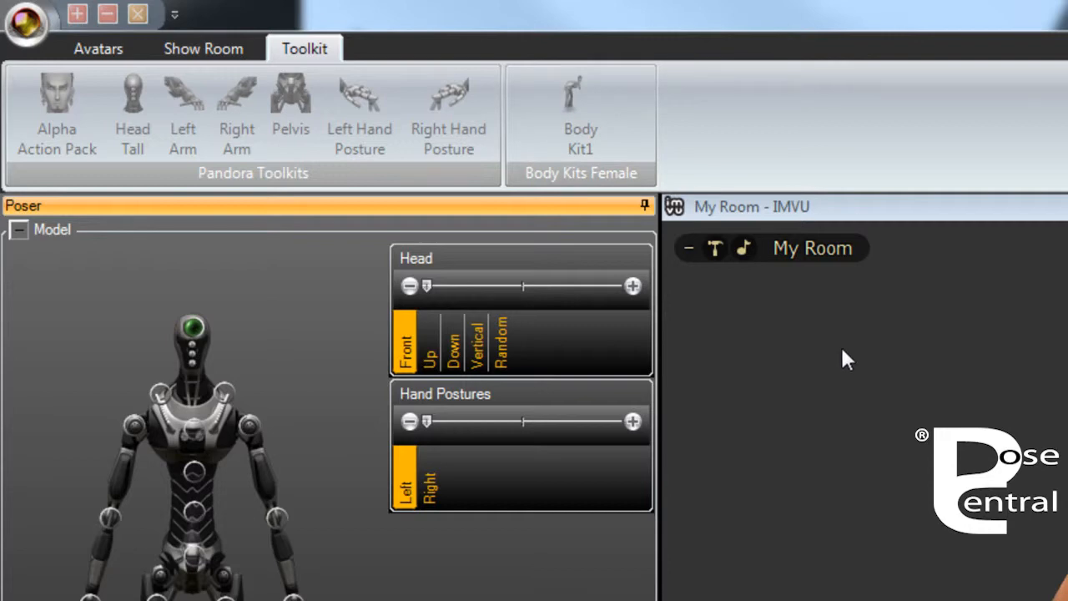
{"action": "mouse_move", "coordinate": [845, 354]}
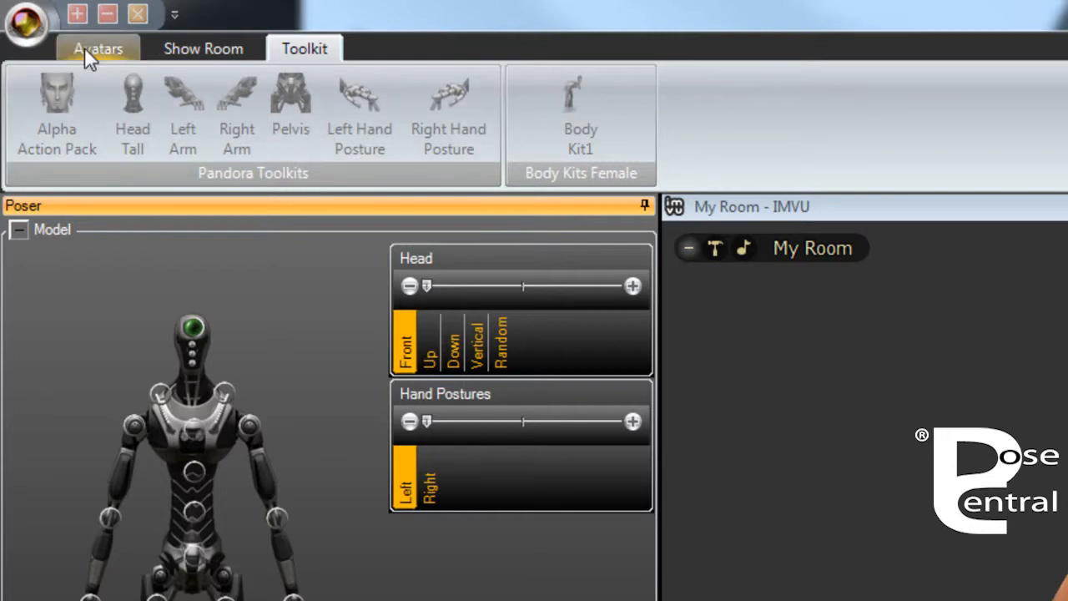
Pick an avatar from the Avatars choices so the toolkit icons become enabled.
{"action": "left_click", "coordinate": [97, 46]}
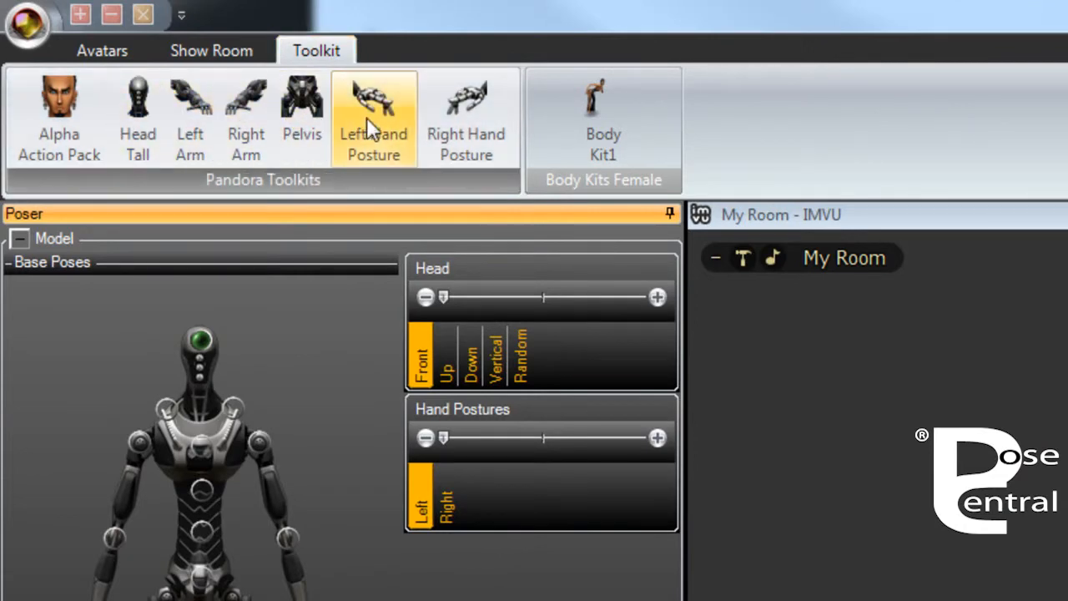
{"action": "left_click", "coordinate": [467, 117]}
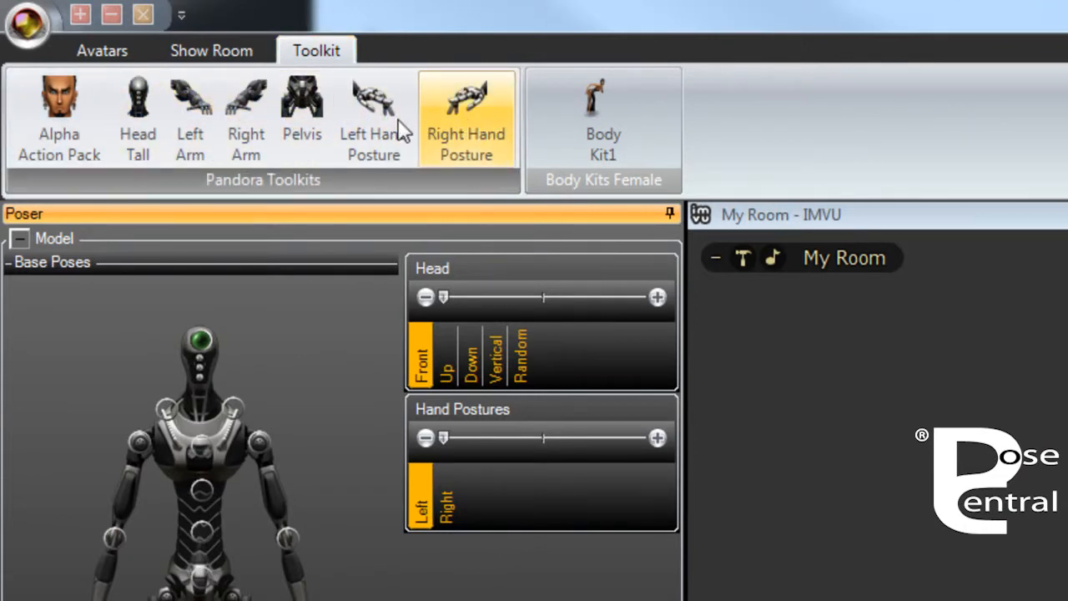
{"action": "mouse_move", "coordinate": [885, 444]}
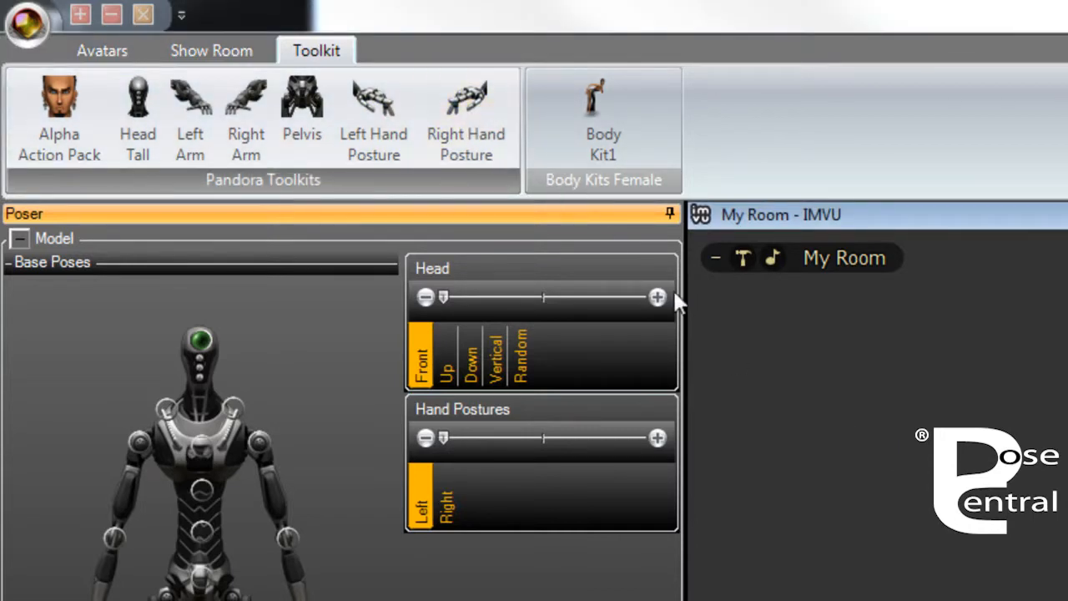
{"action": "mouse_move", "coordinate": [584, 237]}
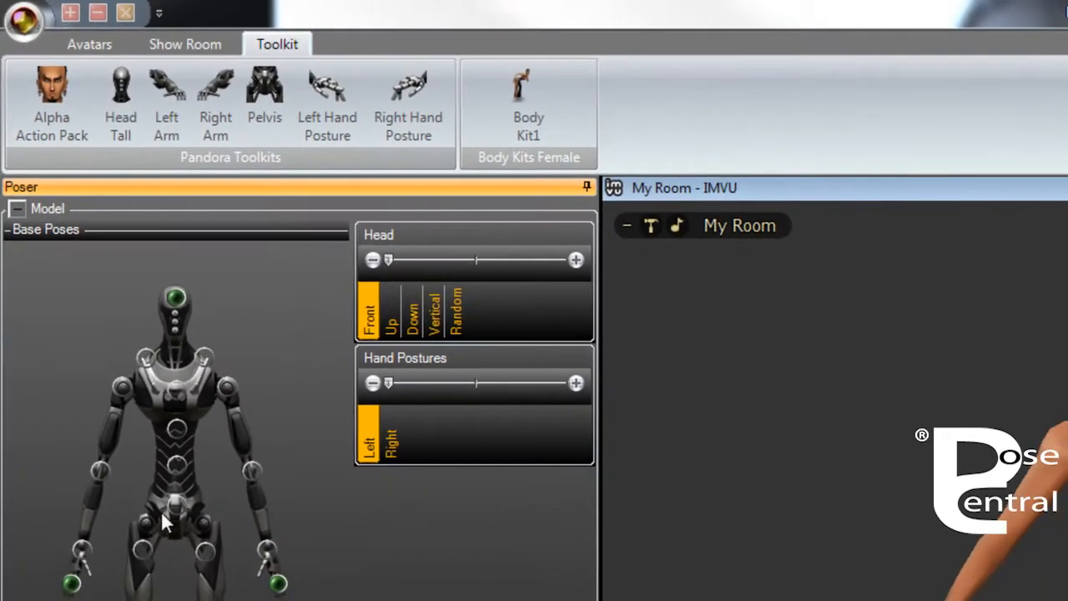
Activate the Pelvis toolkit, reveal its TK1 options and adjust the pelvis amount.
{"action": "left_click", "coordinate": [264, 92]}
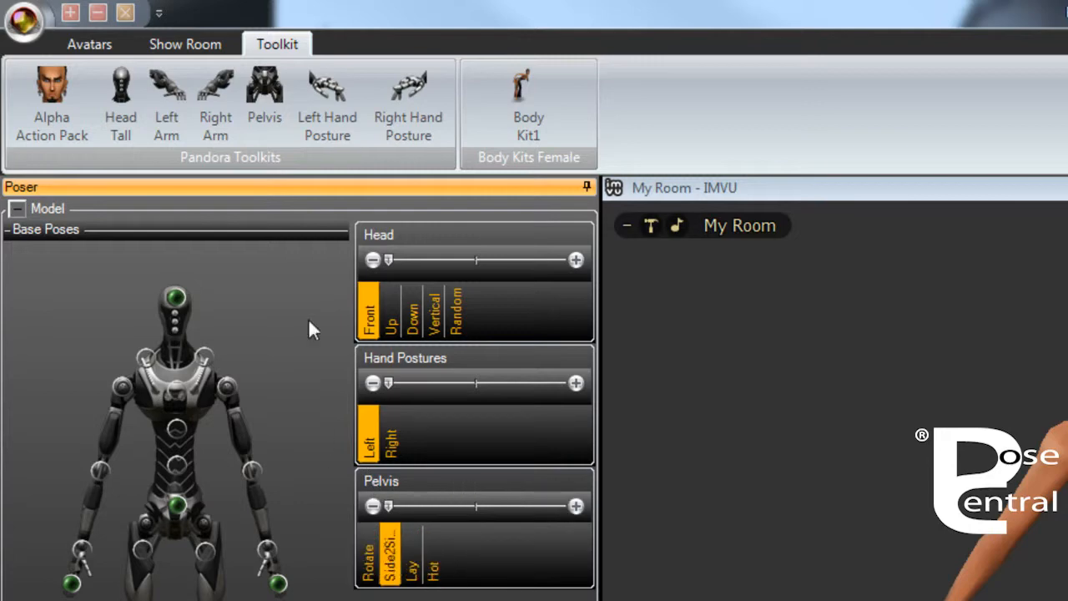
{"action": "left_click", "coordinate": [264, 92]}
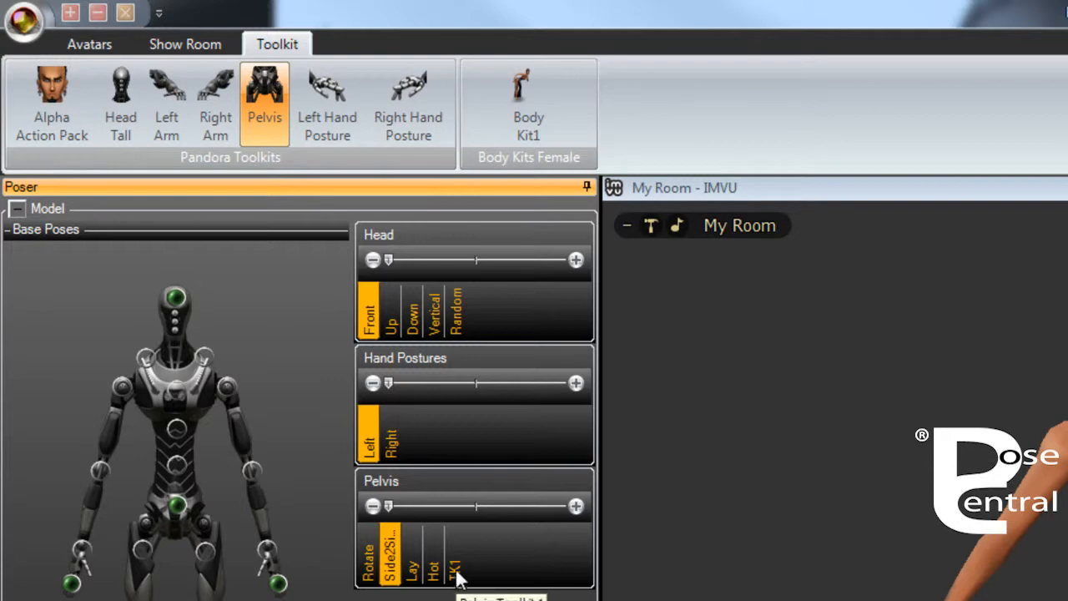
{"action": "left_click", "coordinate": [454, 555]}
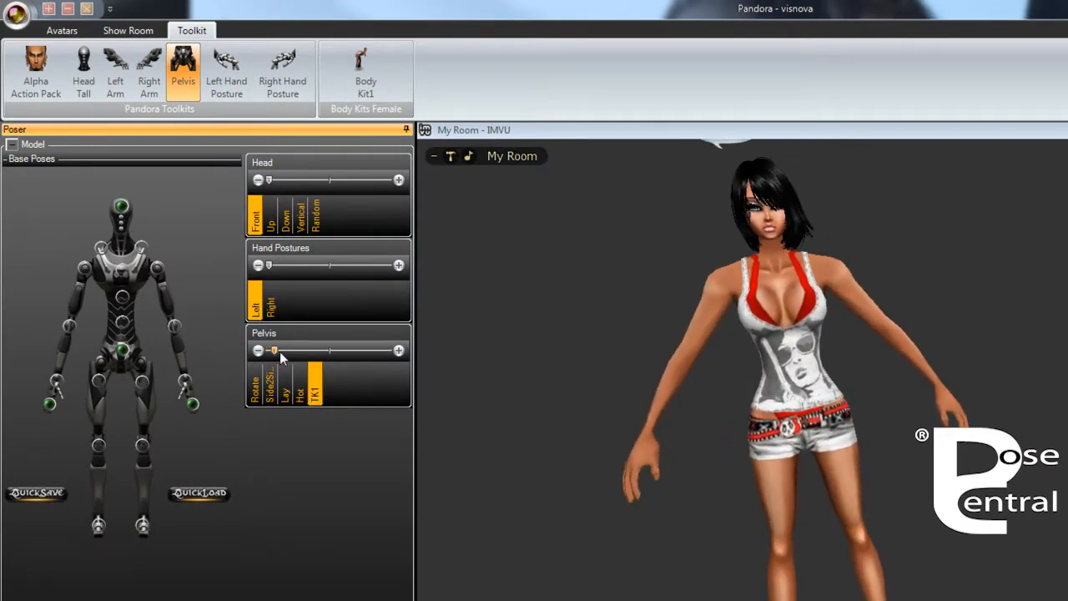
{"action": "left_click", "coordinate": [310, 384]}
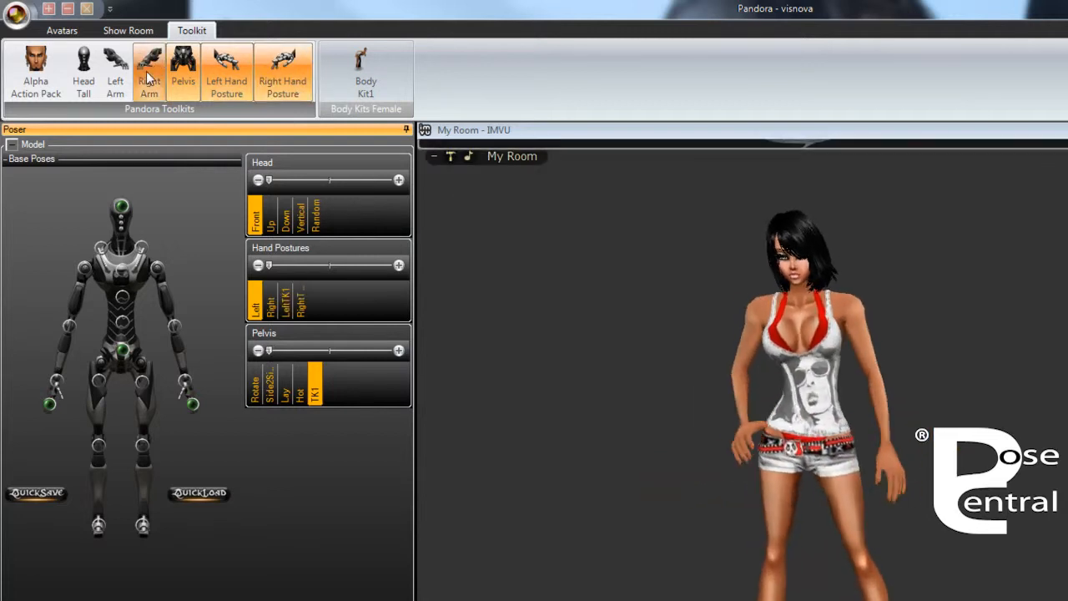
Activate the Right Arm toolkit so the avatar stands with arms spread.
{"action": "left_click", "coordinate": [149, 70]}
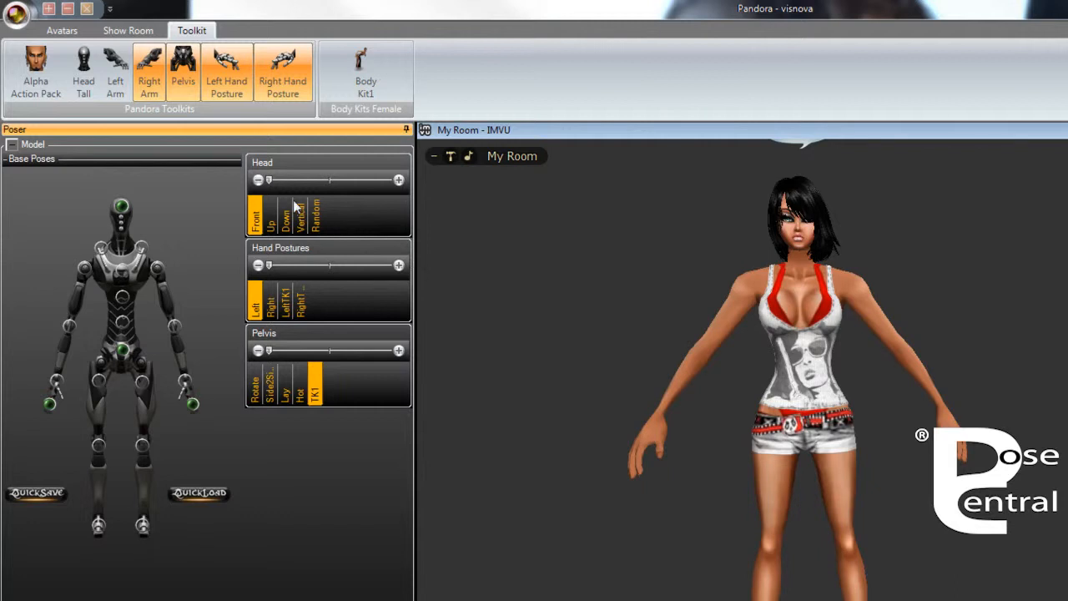
{"action": "mouse_move", "coordinate": [209, 213]}
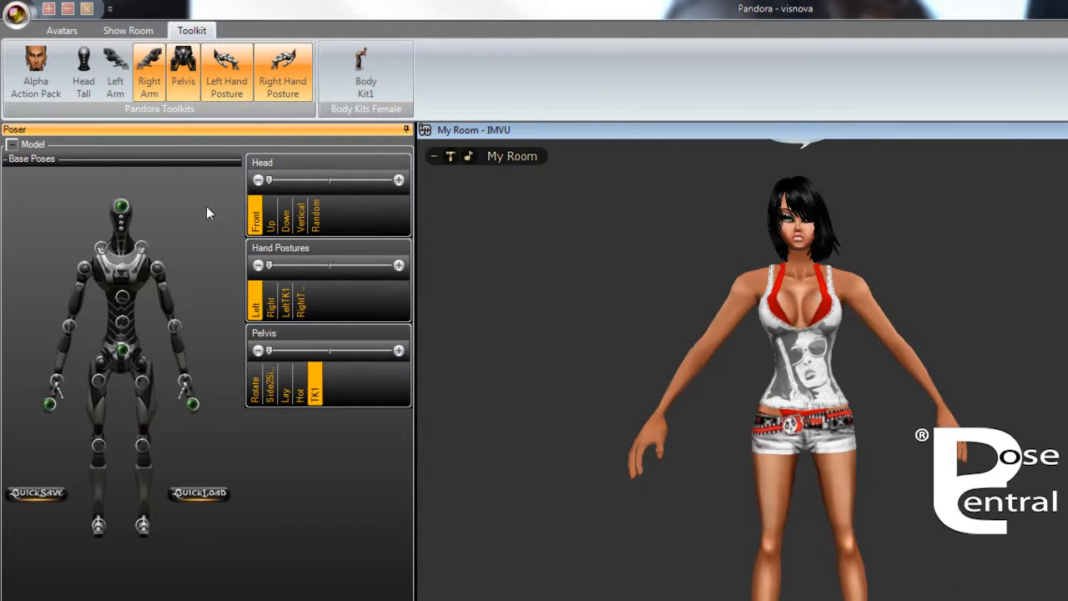
{"action": "mouse_move", "coordinate": [494, 237]}
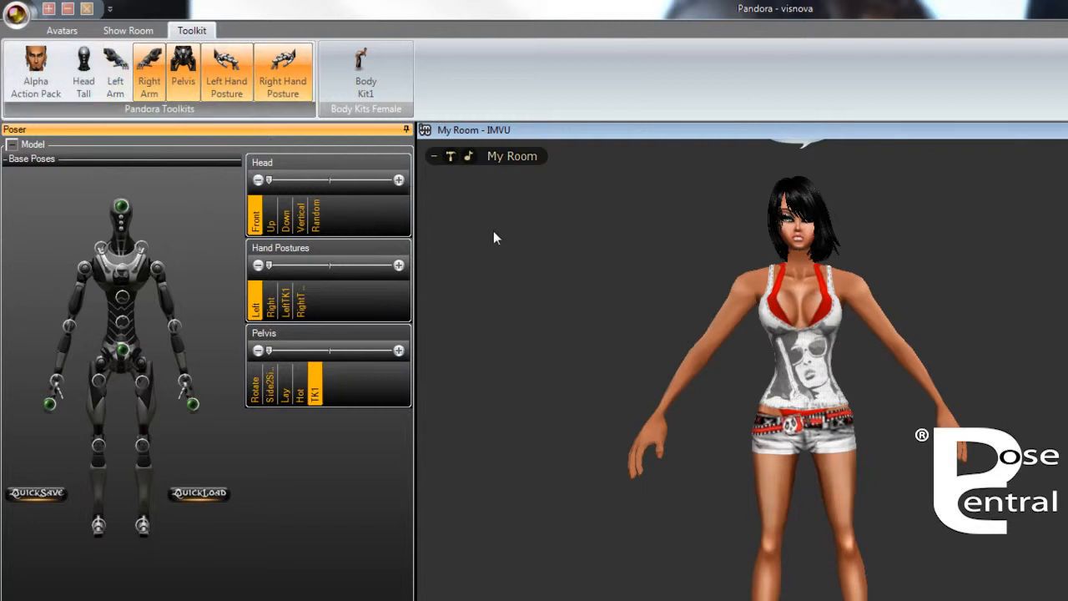